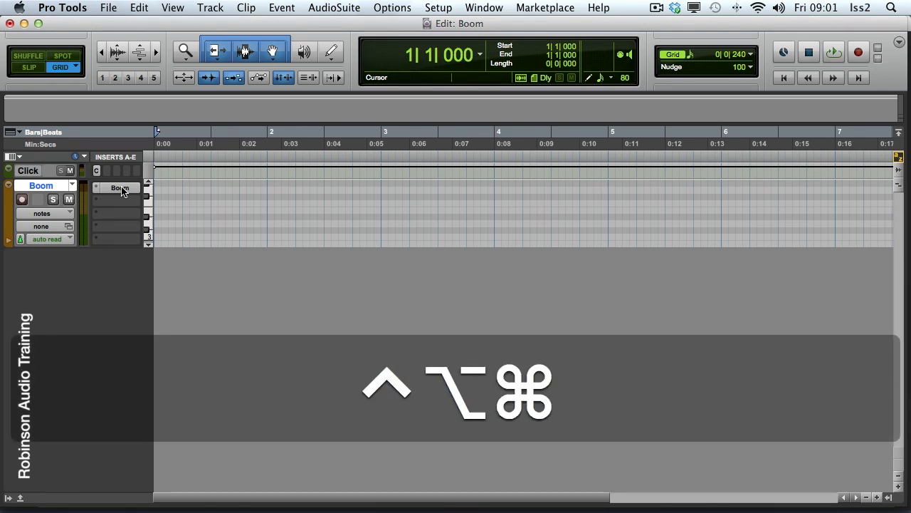
Bring up the Boom drum machine insert showing the Electro kit and its pattern
left_click(119, 188)
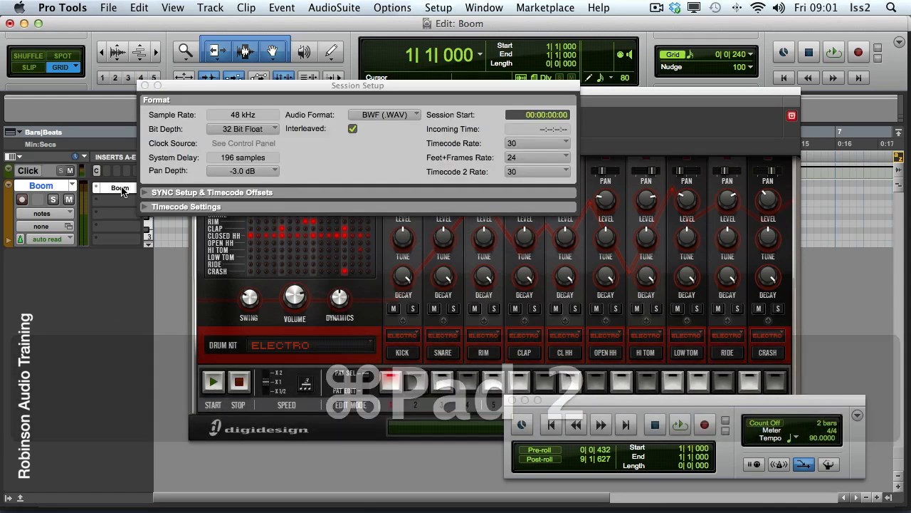
left_click(390, 381)
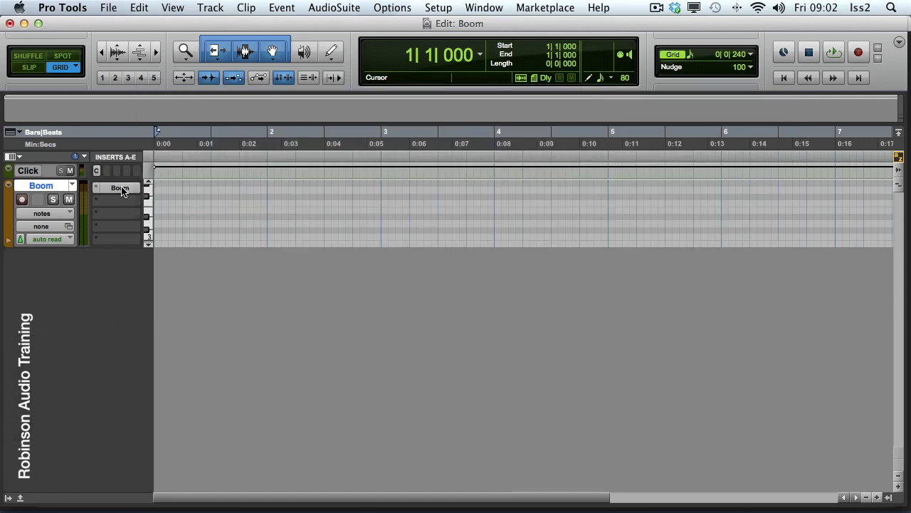
left_click(121, 188)
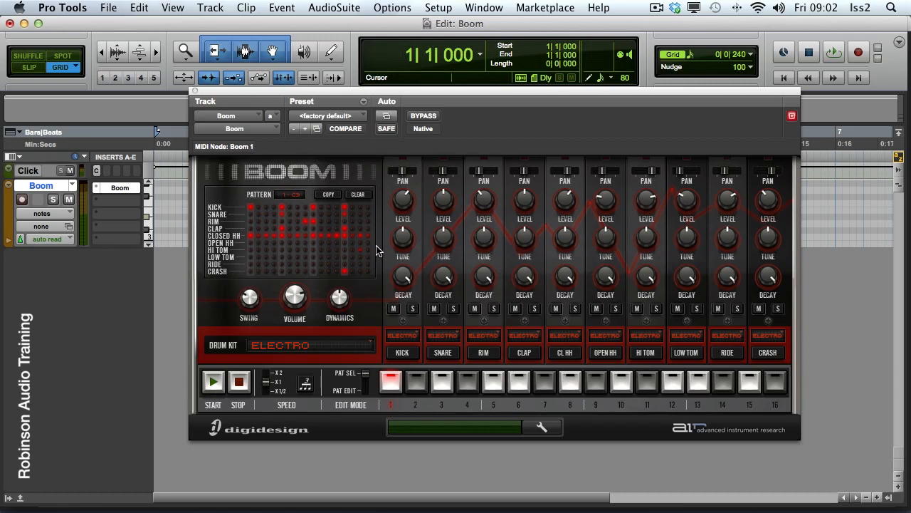
mouse_move(312, 179)
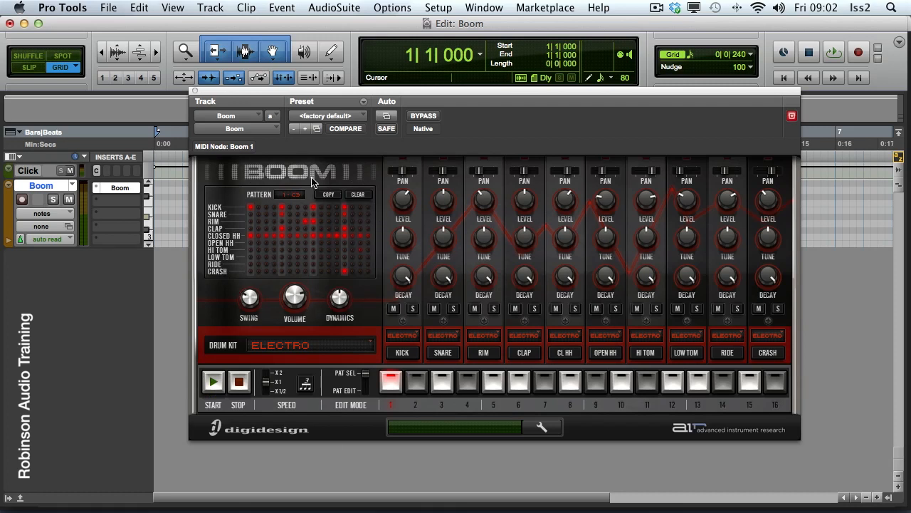
mouse_move(497, 364)
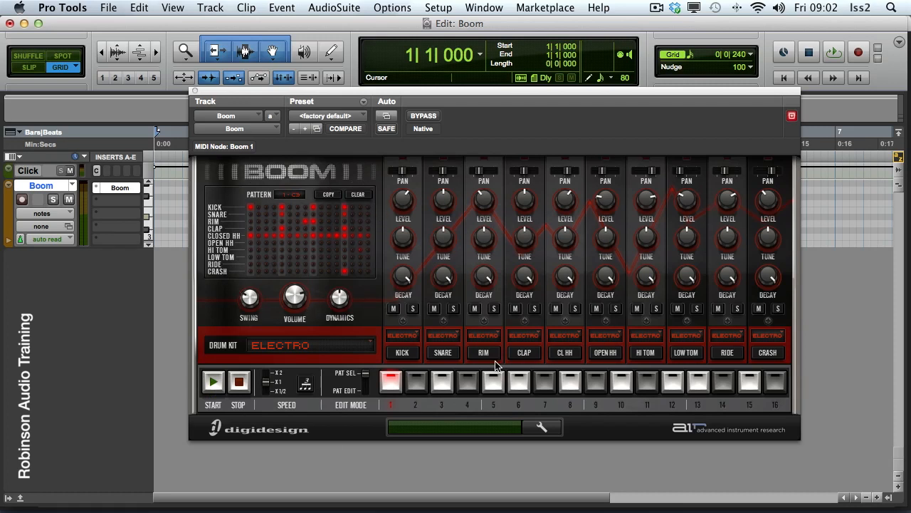
mouse_move(430, 294)
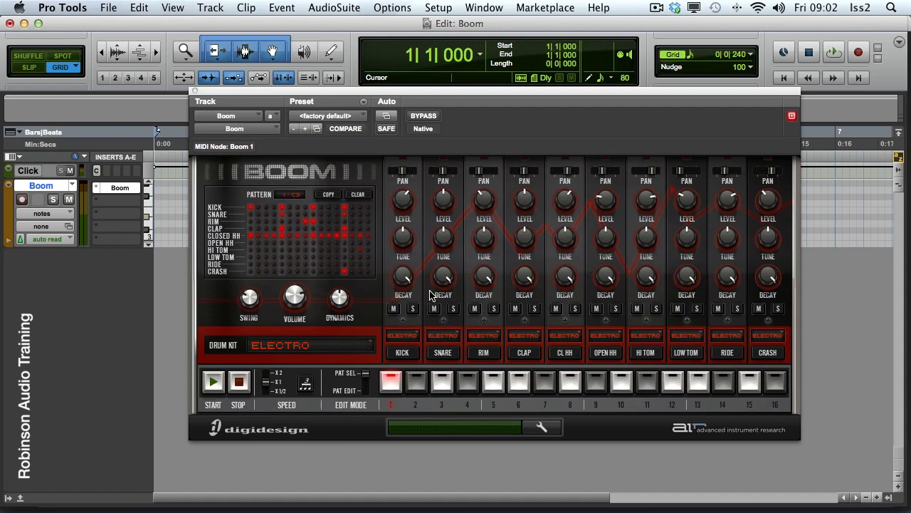
mouse_move(436, 277)
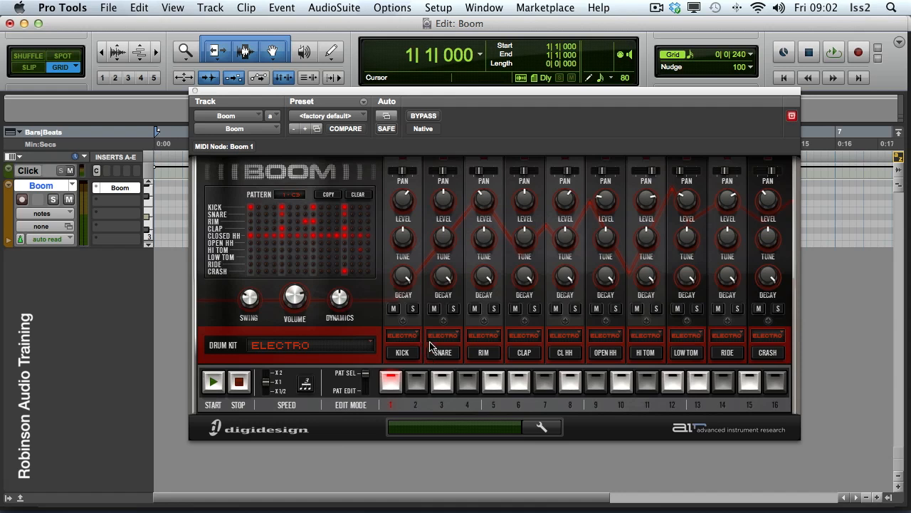
mouse_move(410, 346)
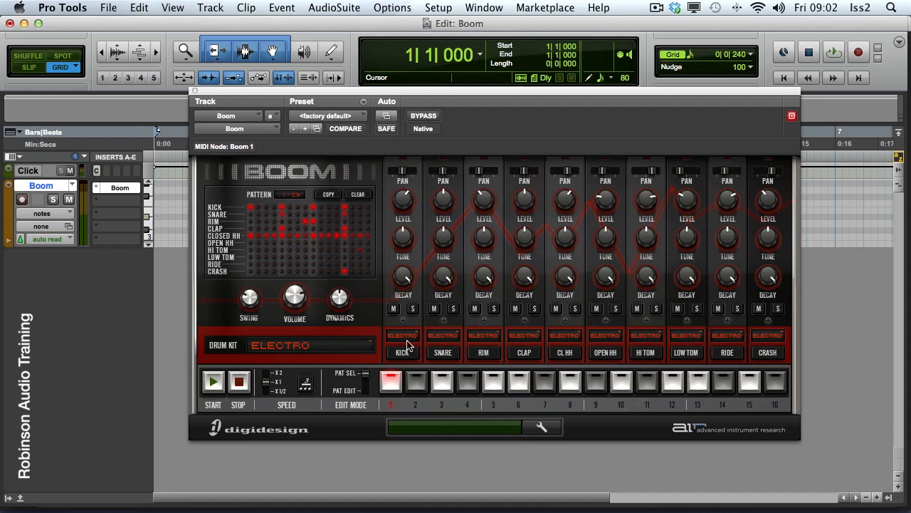
mouse_move(299, 349)
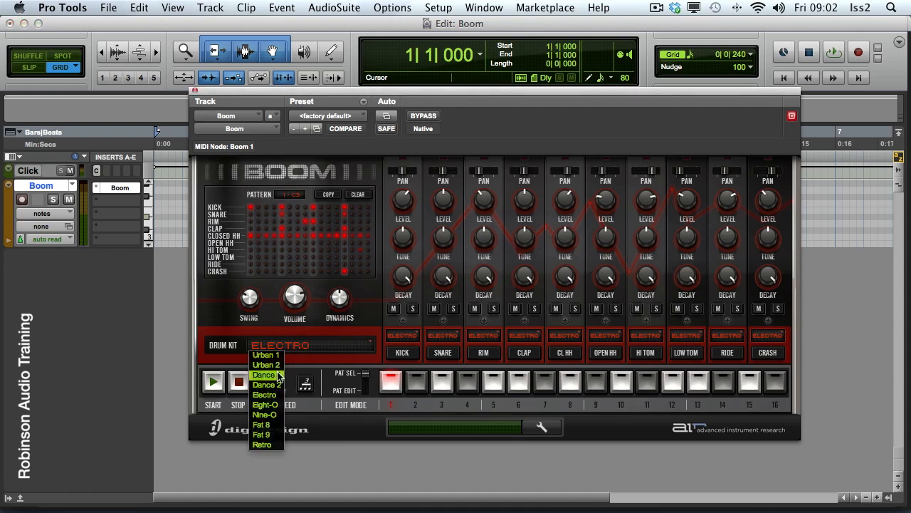
Load the Dance 1 kit from the Drum Kit menu, replacing Electro
left_click(265, 374)
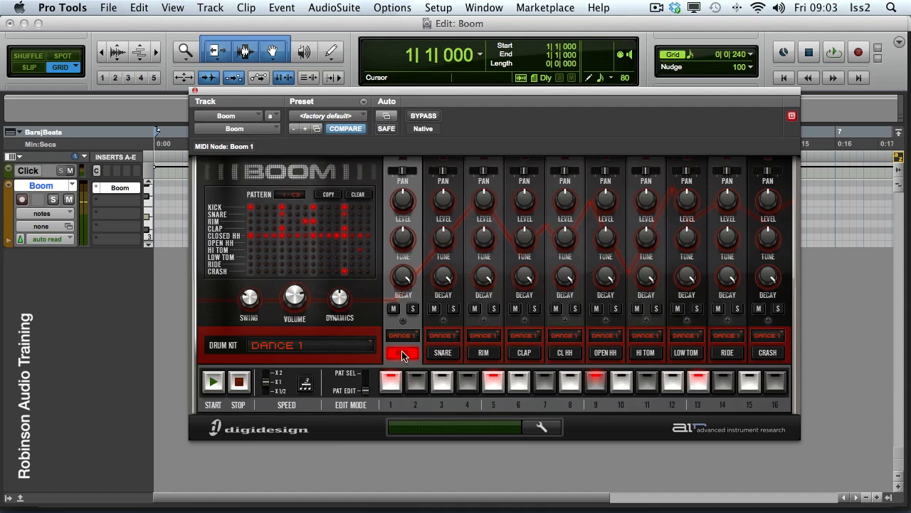
Swap the kick channel to a kick sound from another kit, marking Dance 1 as modified
left_click(402, 335)
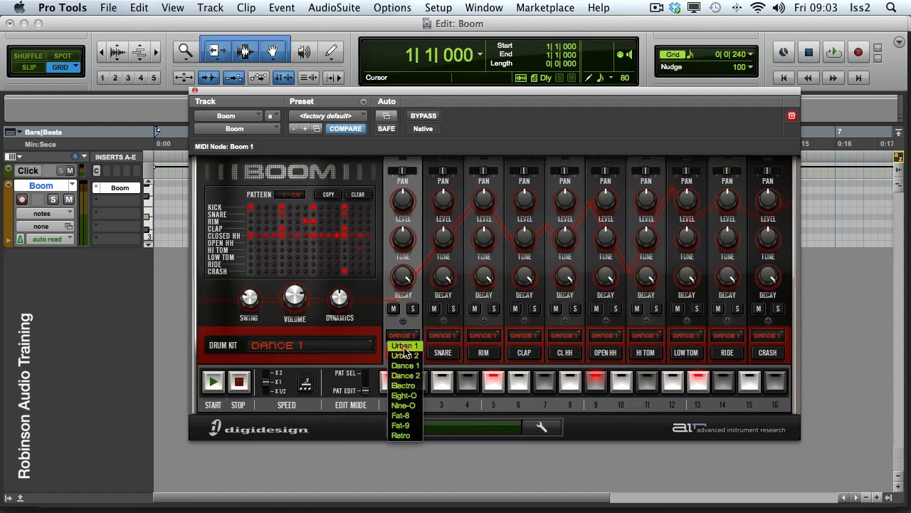
left_click(405, 346)
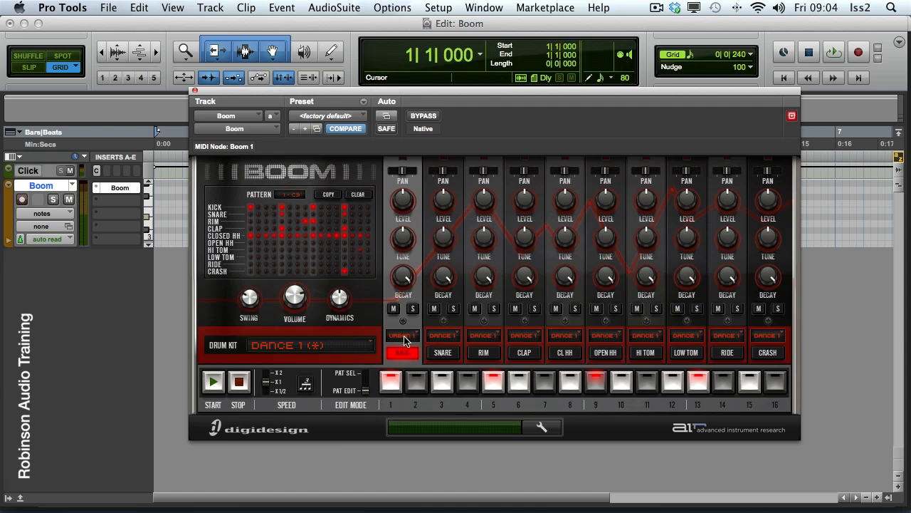
left_click(403, 334)
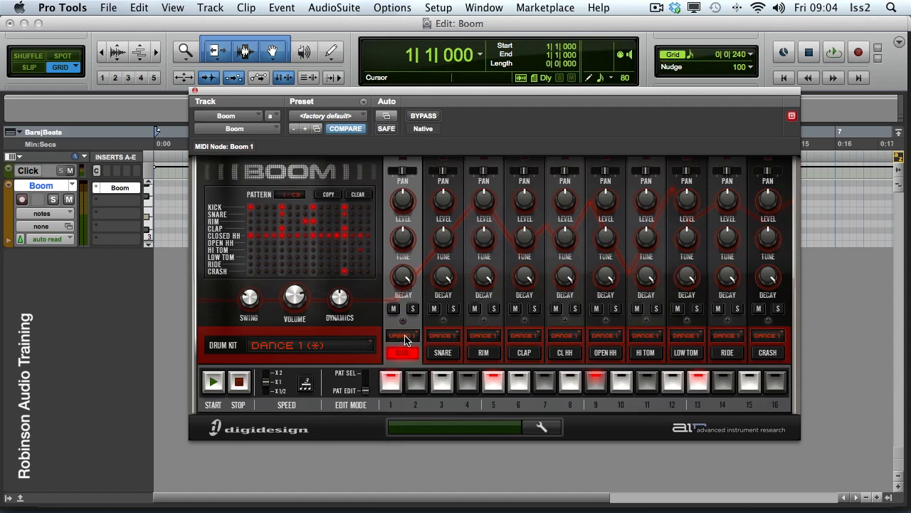
mouse_move(401, 335)
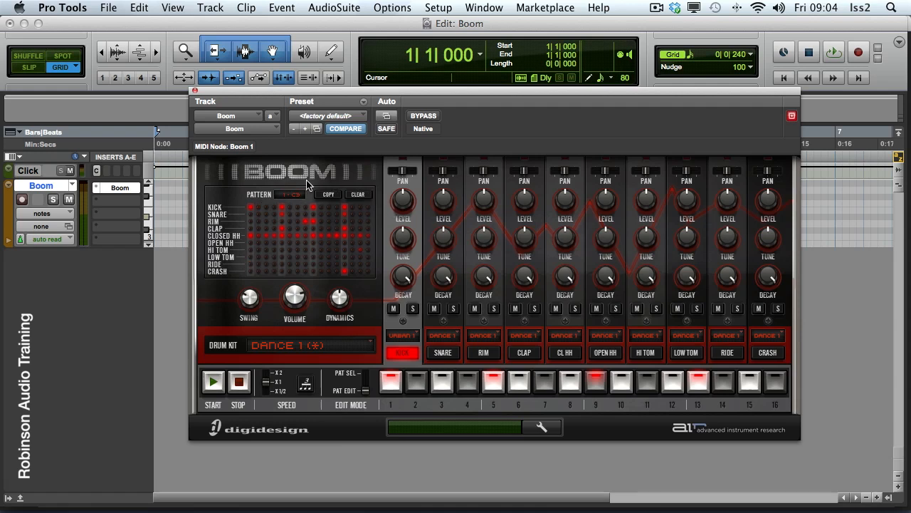
mouse_move(378, 177)
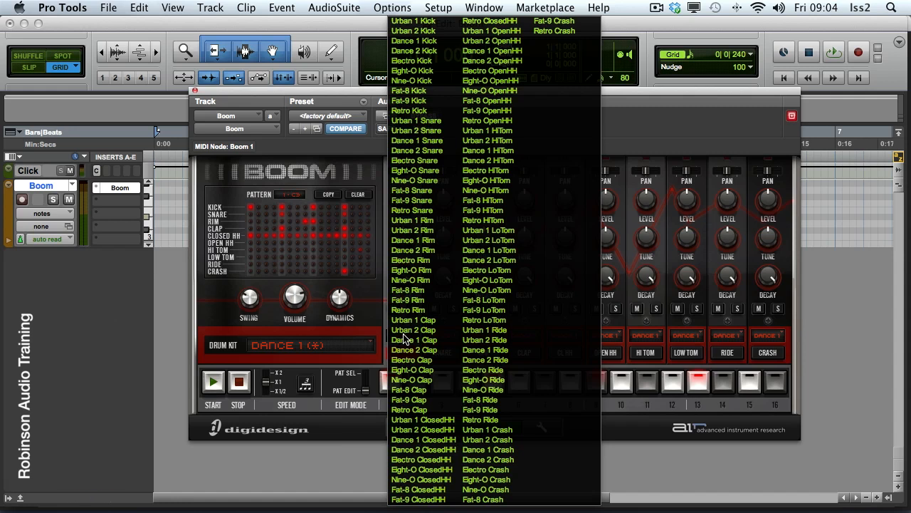
mouse_move(382, 337)
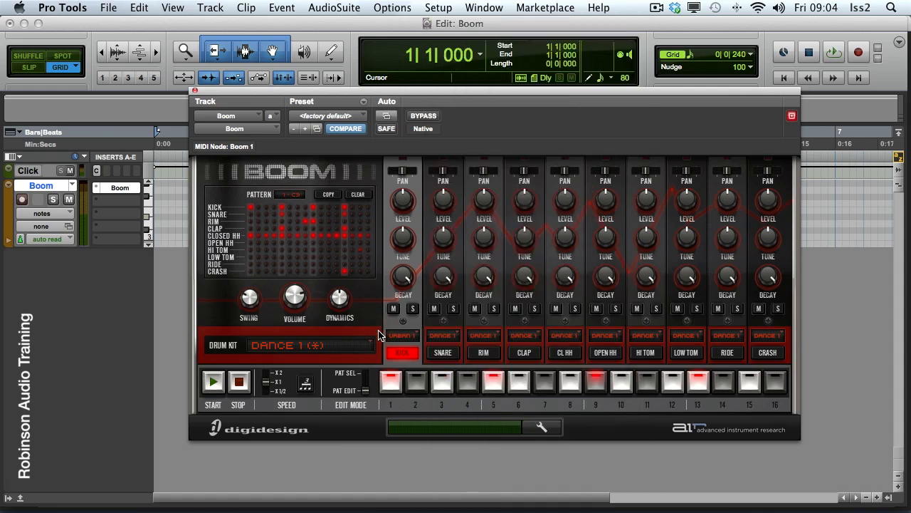
mouse_move(377, 176)
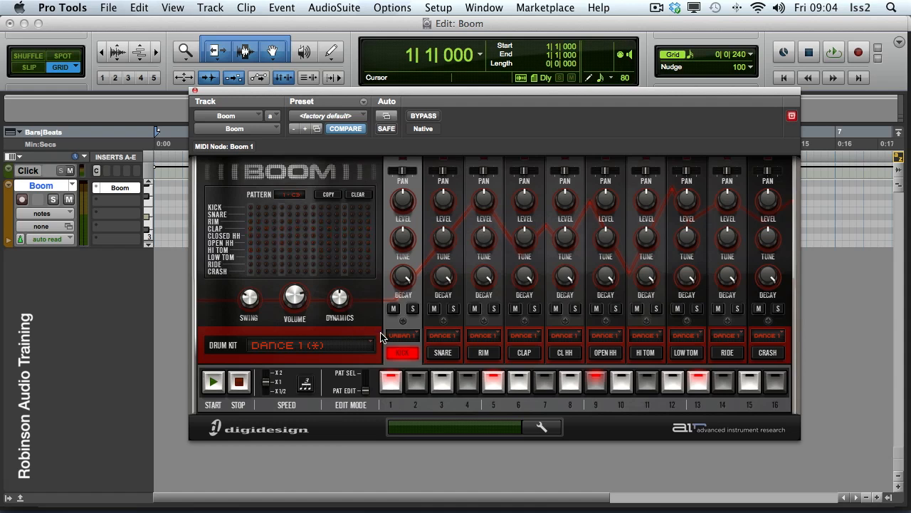
Pick yet another kick sound for the kick channel from the sound list
left_click(402, 335)
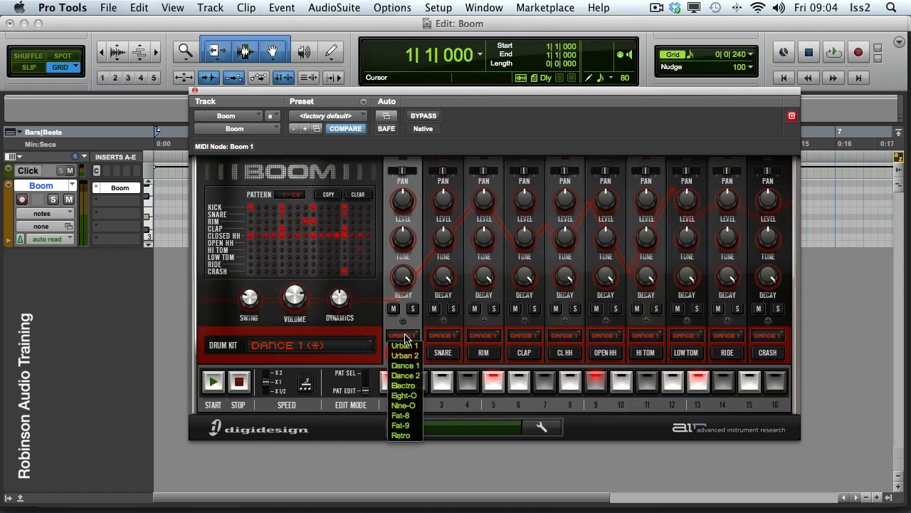
left_click(405, 346)
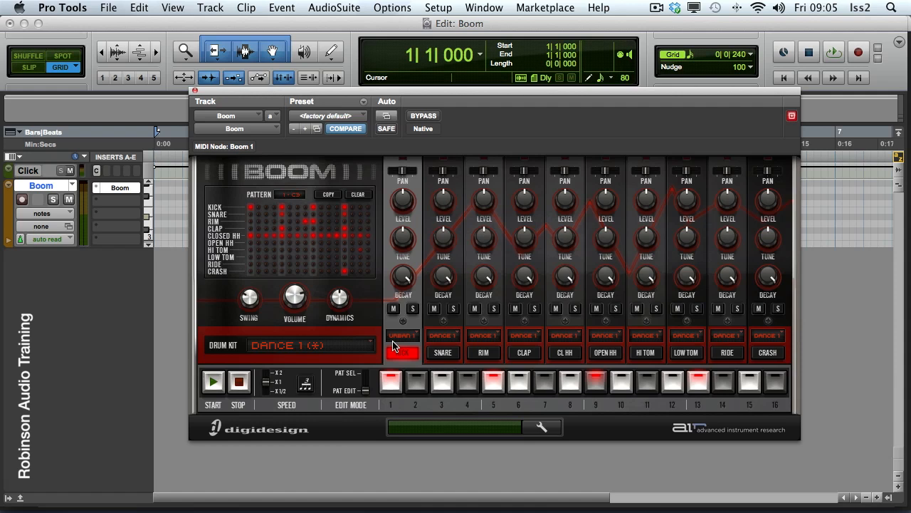
mouse_move(405, 194)
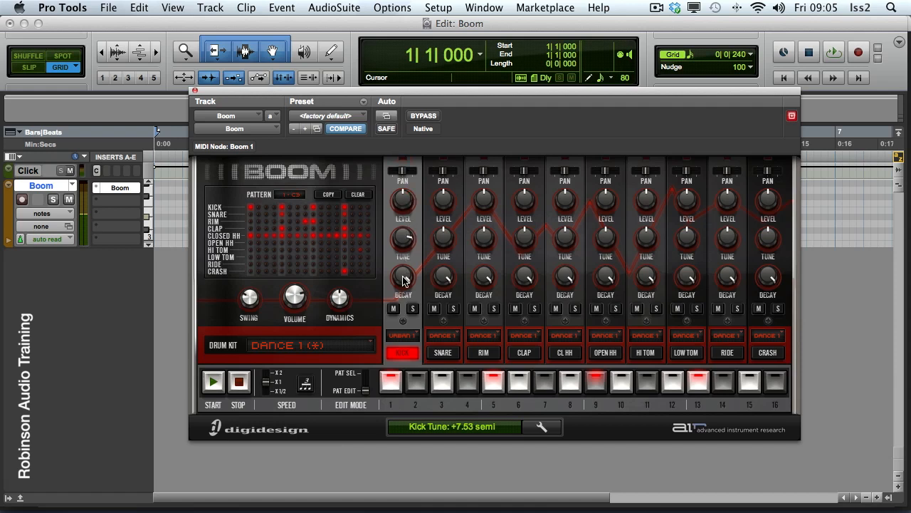
Raise the kick's Tune to +7.53 semitones, leaving decay at 70%
left_click_drag(402, 274, 404, 282)
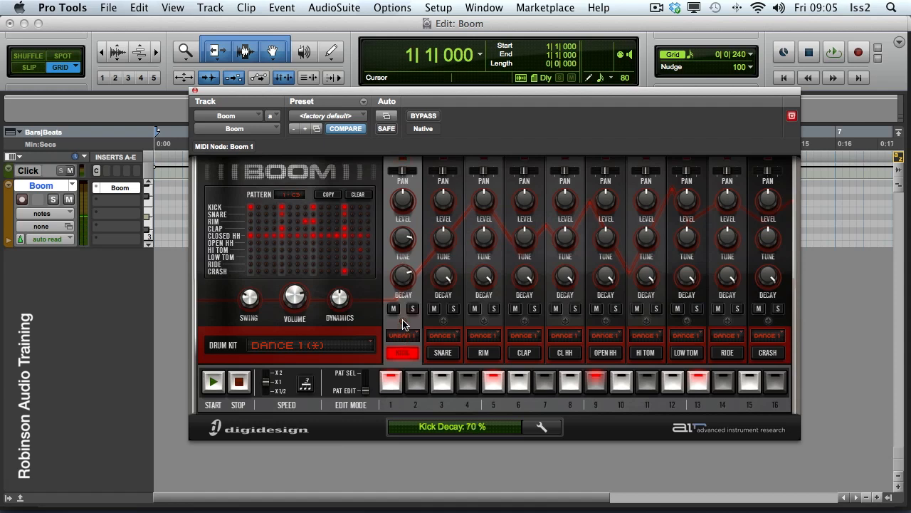
mouse_move(397, 276)
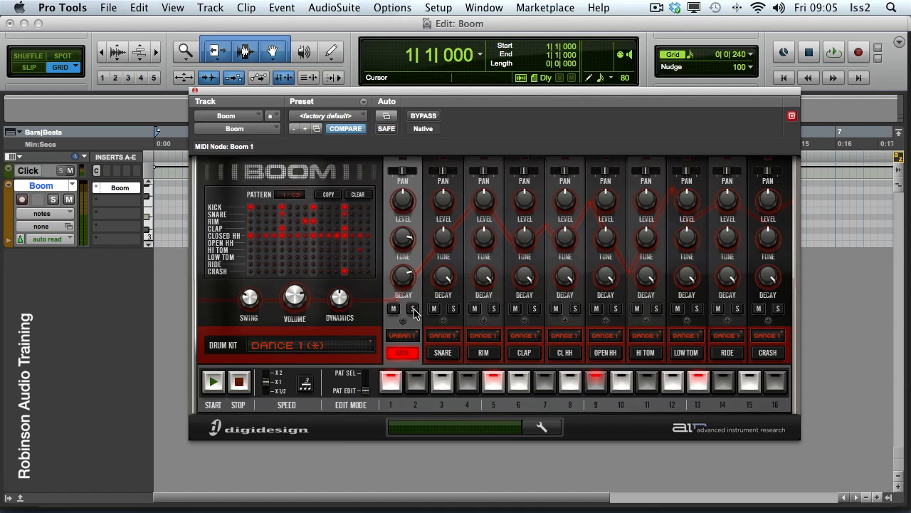
mouse_move(404, 327)
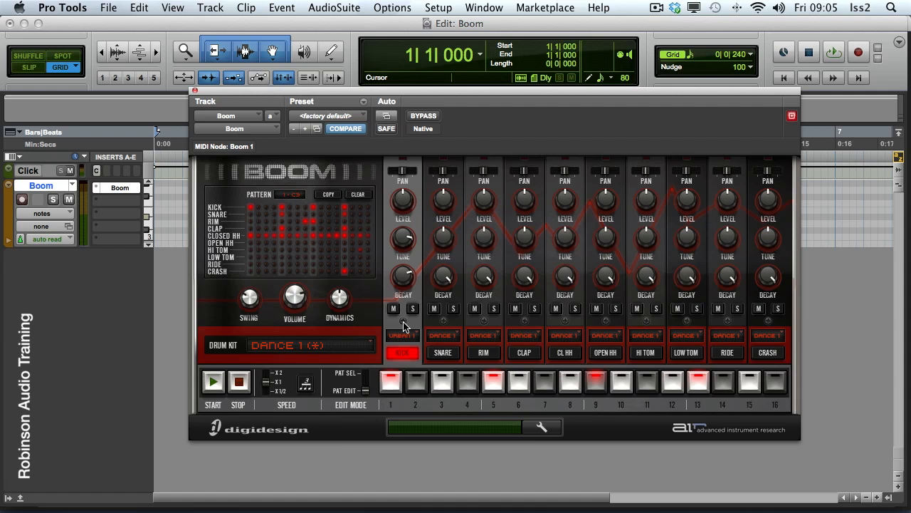
mouse_move(638, 336)
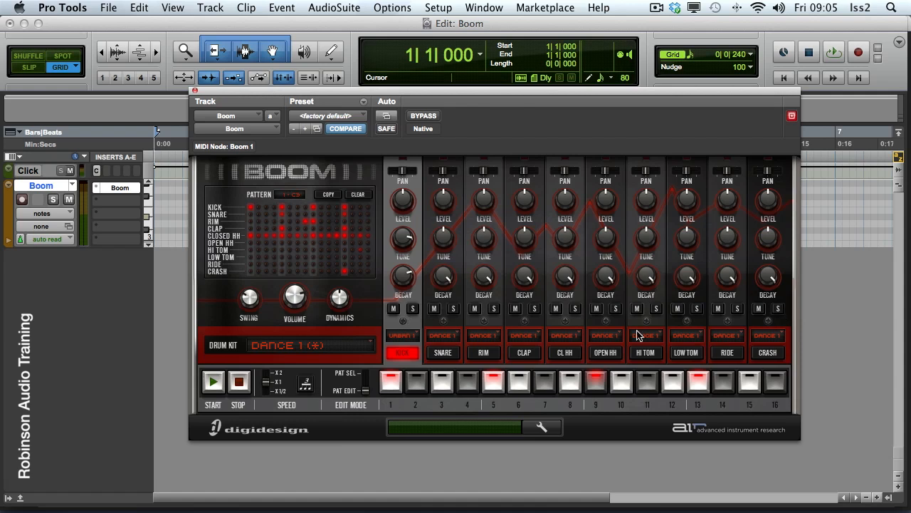
mouse_move(404, 326)
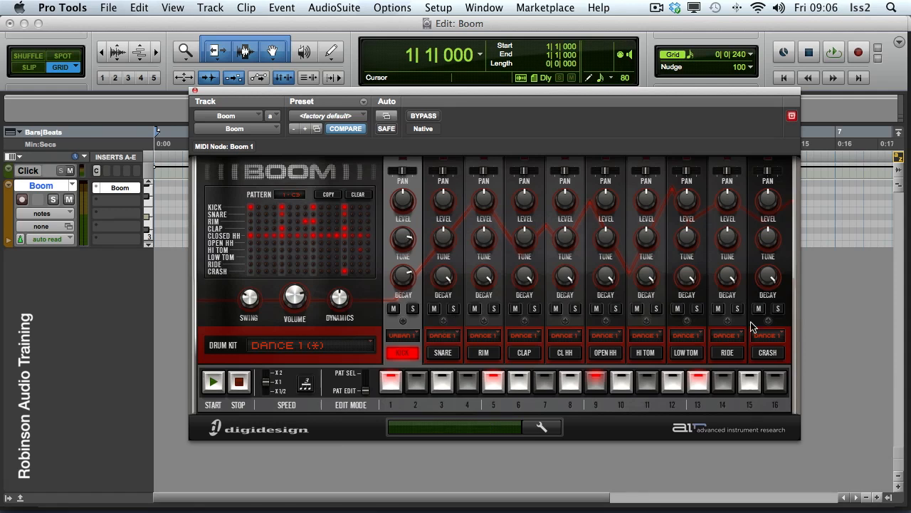
mouse_move(447, 326)
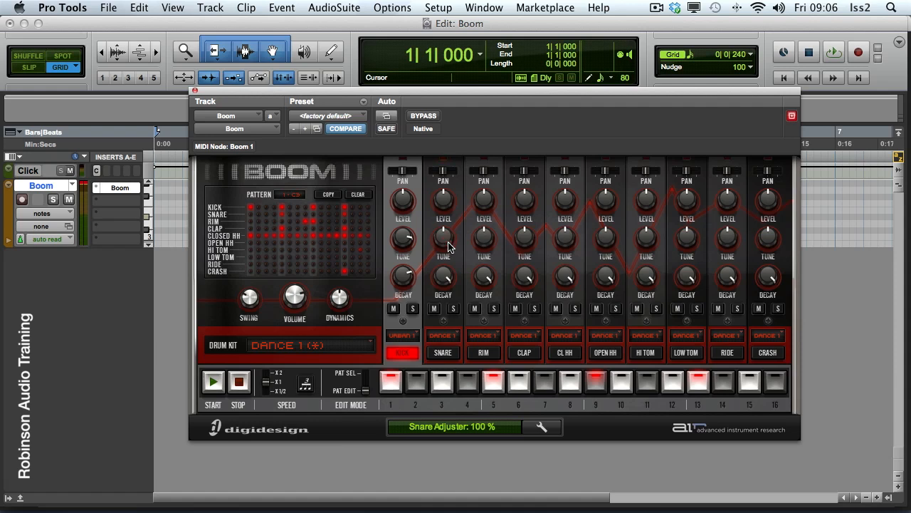
mouse_move(612, 339)
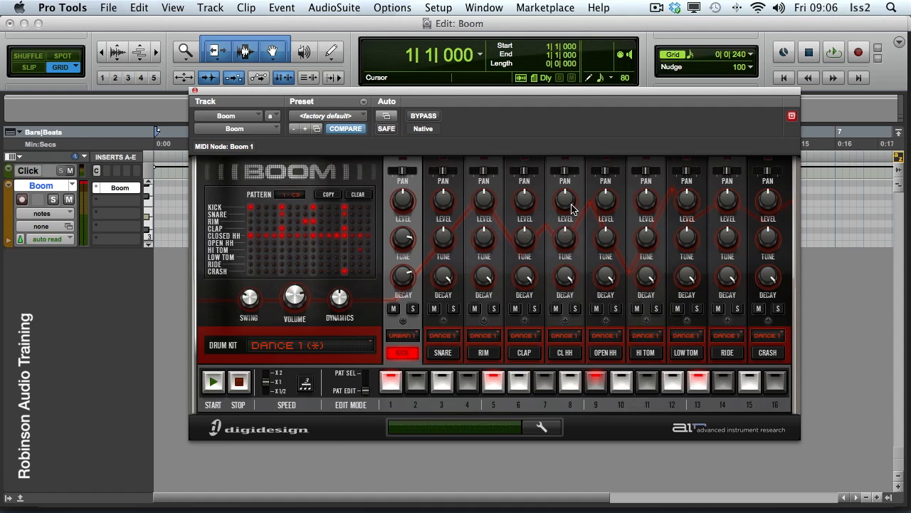
mouse_move(548, 330)
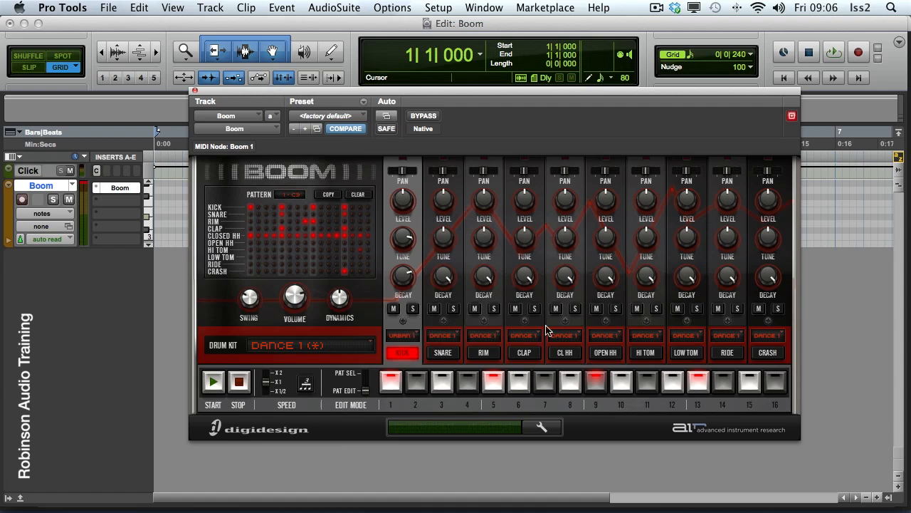